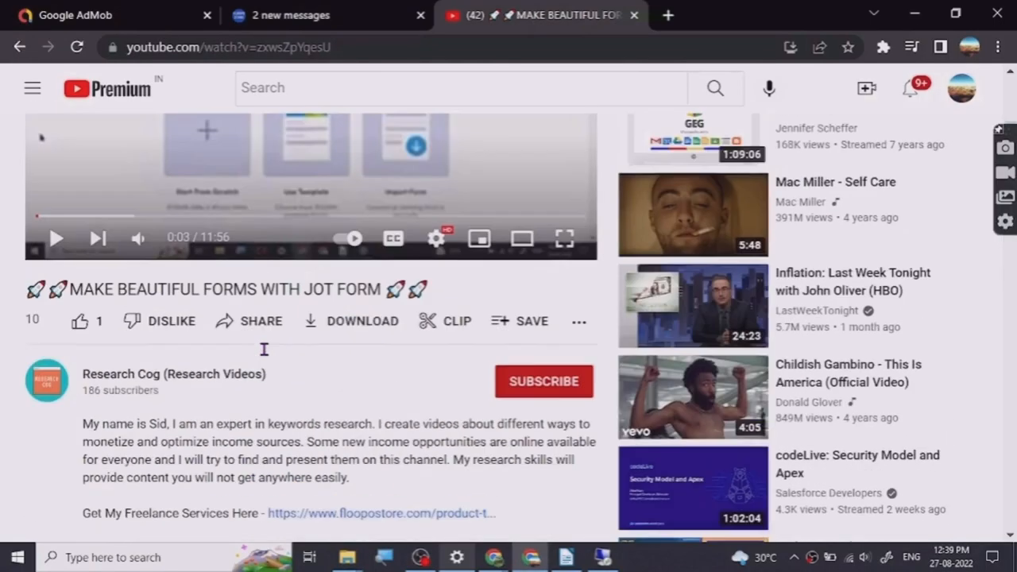
Step: Skip the Canva planner tutorial ahead to about 13:13 and scroll to its comments and stats
{"action": "scroll", "scroll_direction": "down", "scroll_amount": 3}
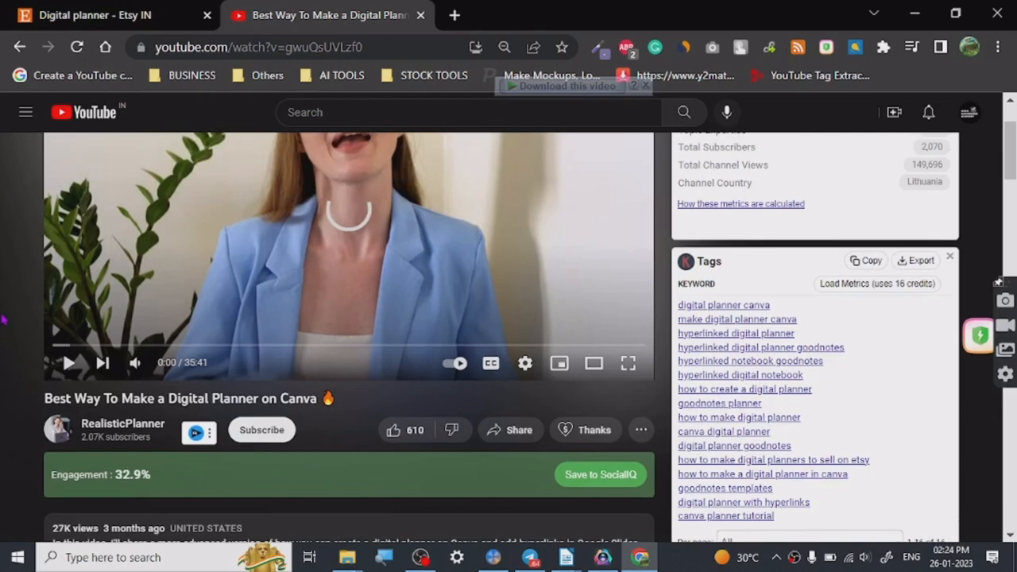
{"action": "scroll", "scroll_direction": "up", "scroll_amount": 3}
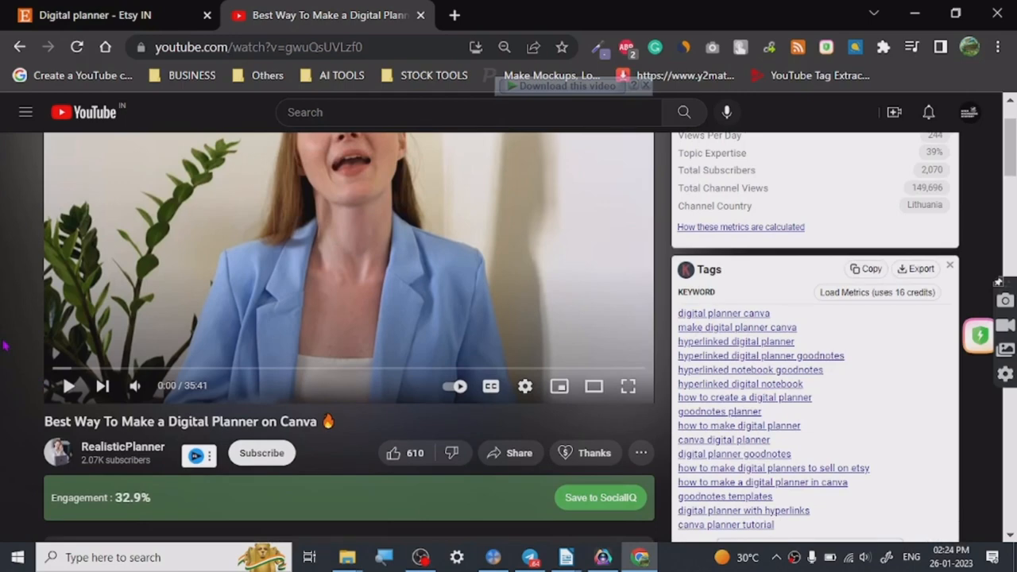
{"action": "scroll", "scroll_direction": "down", "scroll_amount": 3}
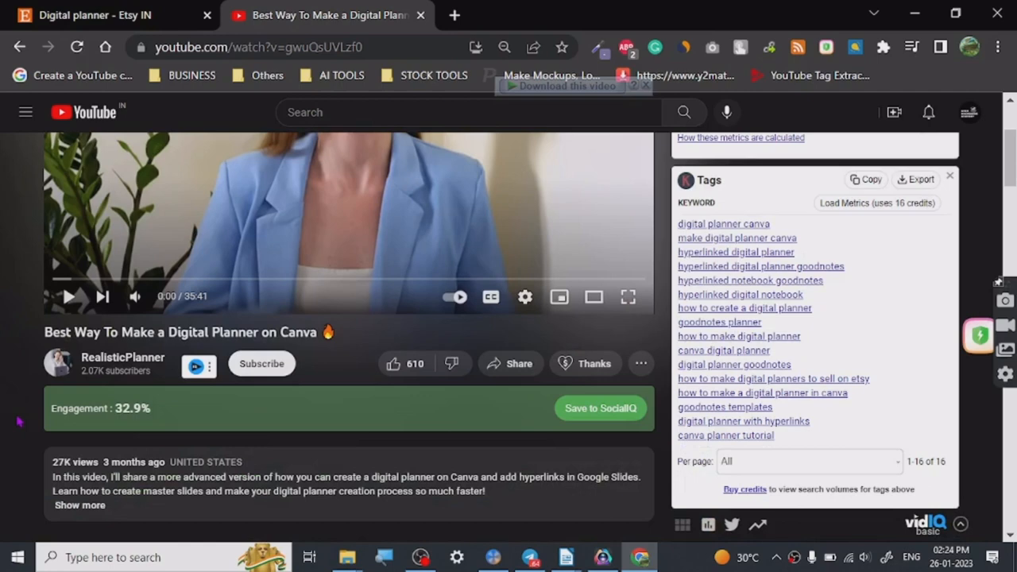
{"action": "mouse_move", "coordinate": [8, 459]}
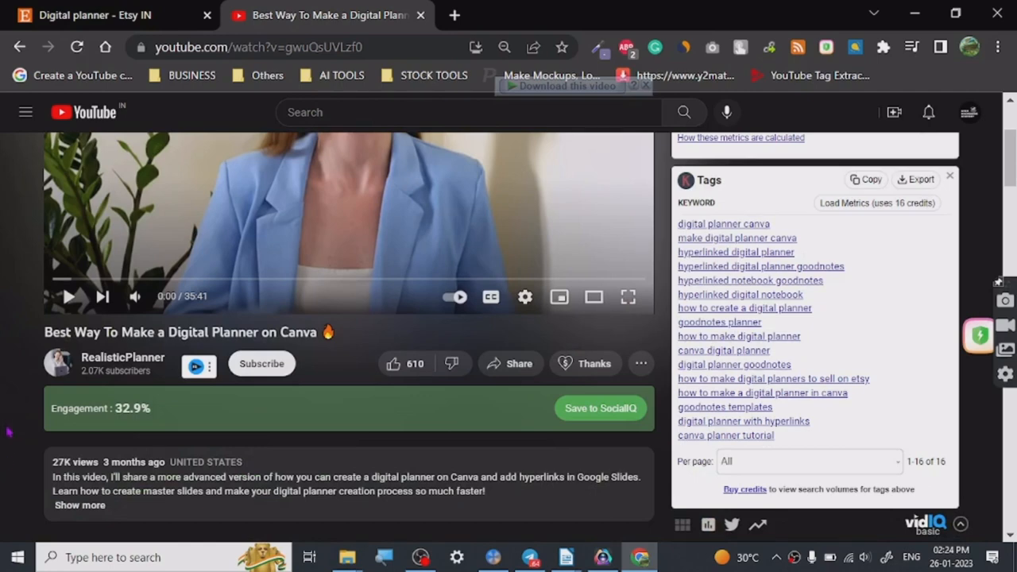
{"action": "scroll", "scroll_direction": "up", "scroll_amount": 3}
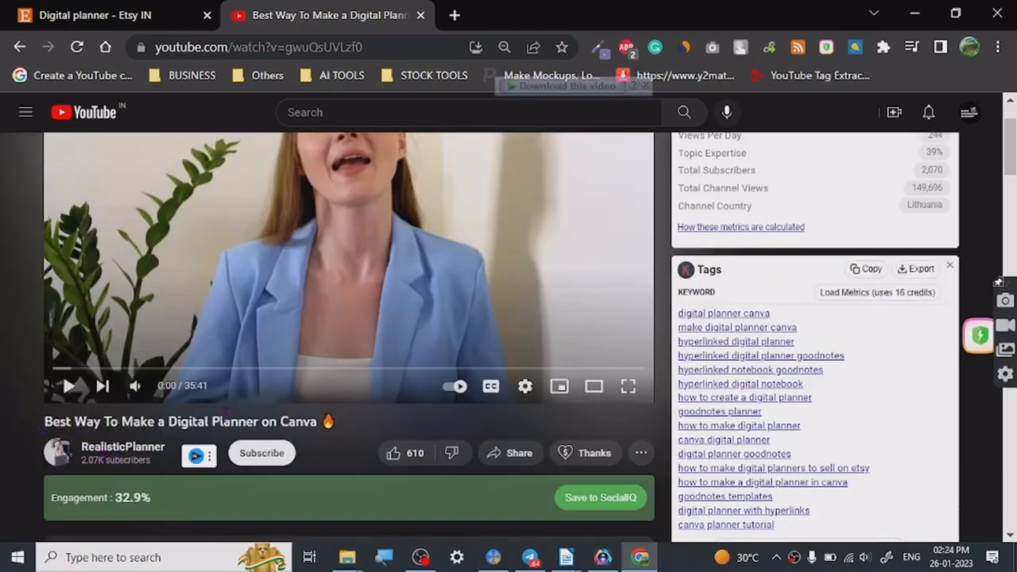
{"action": "mouse_move", "coordinate": [156, 368]}
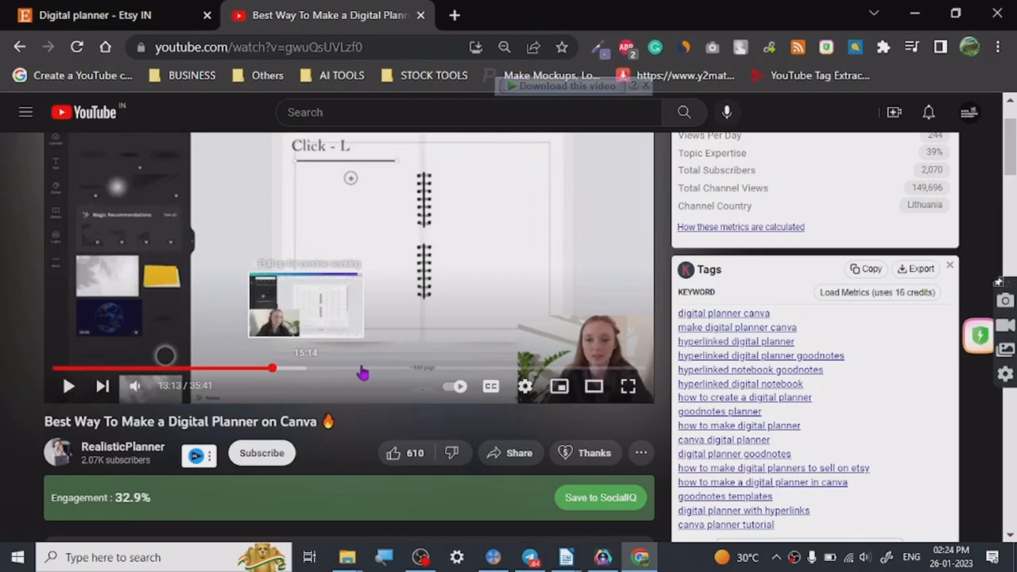
{"action": "mouse_move", "coordinate": [363, 369]}
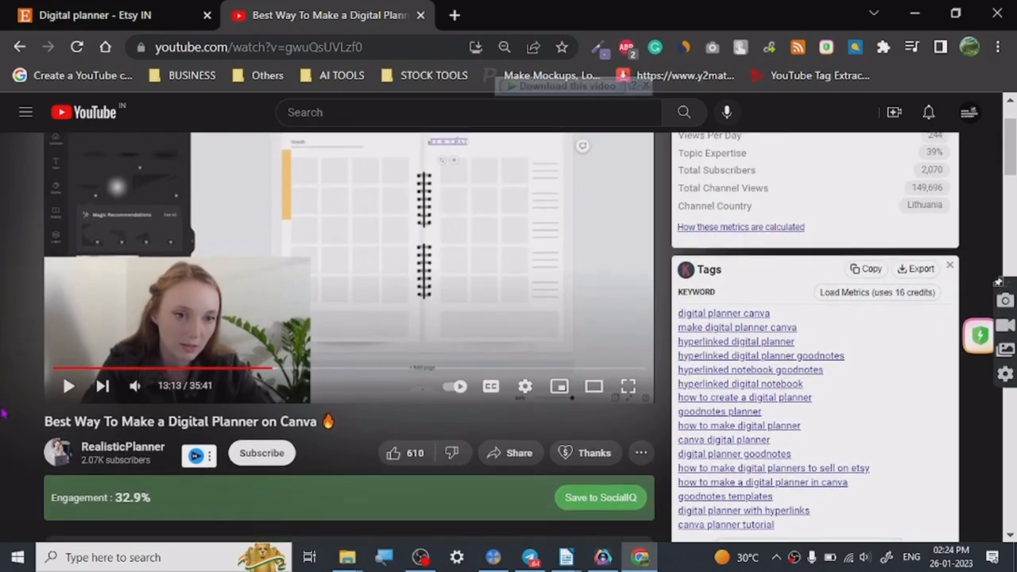
{"action": "scroll", "scroll_direction": "down", "scroll_amount": 3}
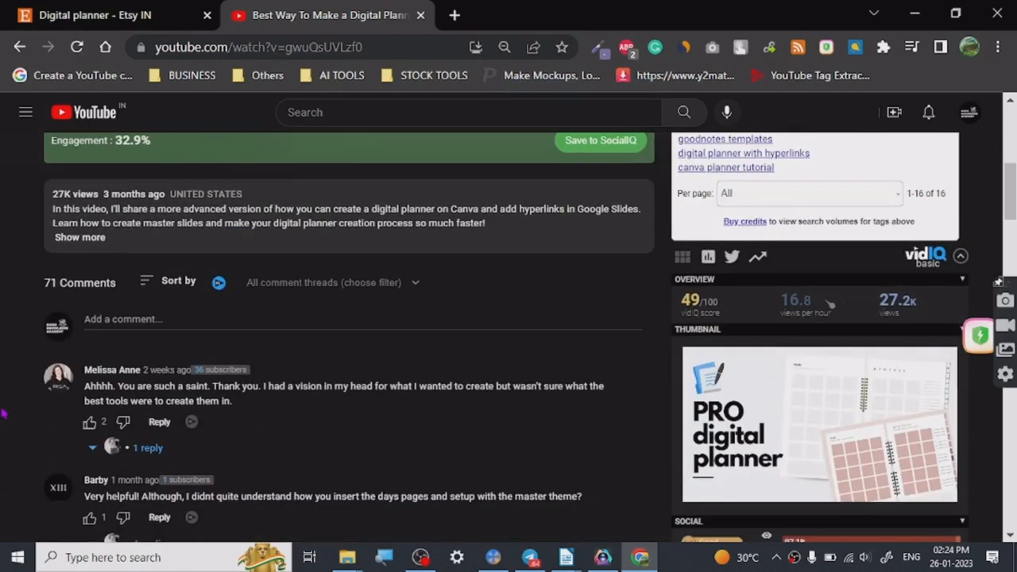
{"action": "scroll", "scroll_direction": "up", "scroll_amount": 3}
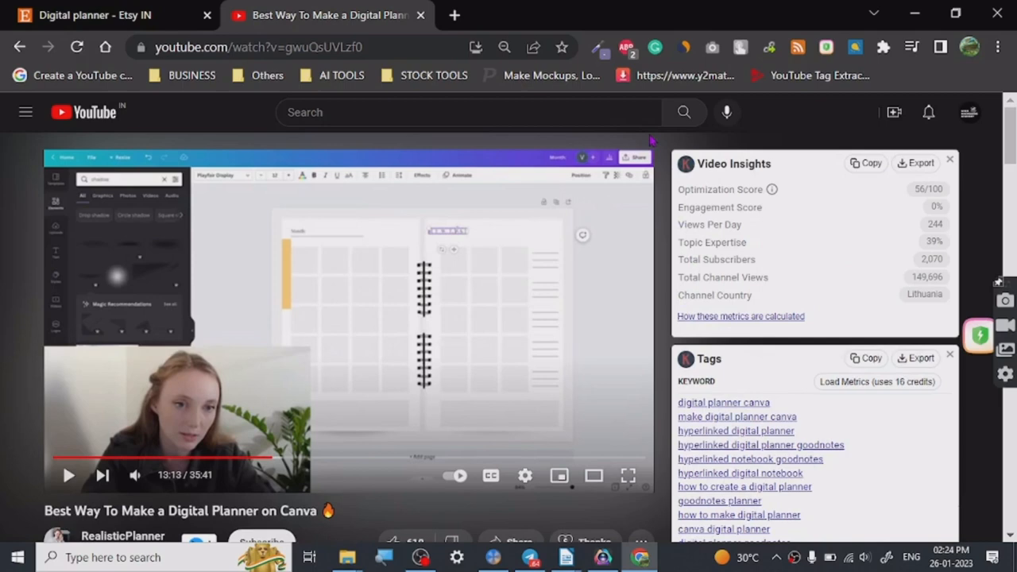
{"action": "mouse_move", "coordinate": [51, 382]}
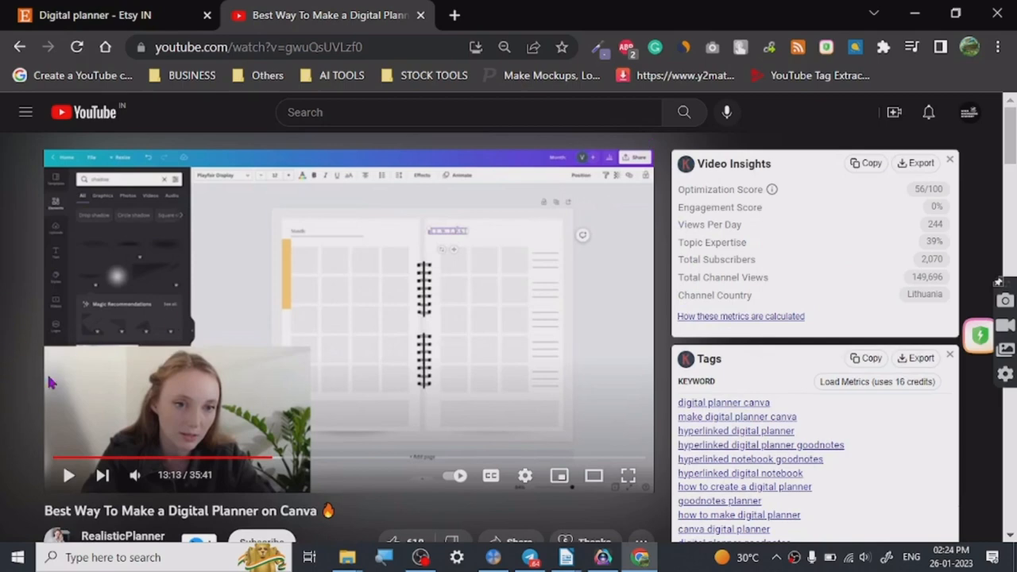
{"action": "mouse_move", "coordinate": [253, 394]}
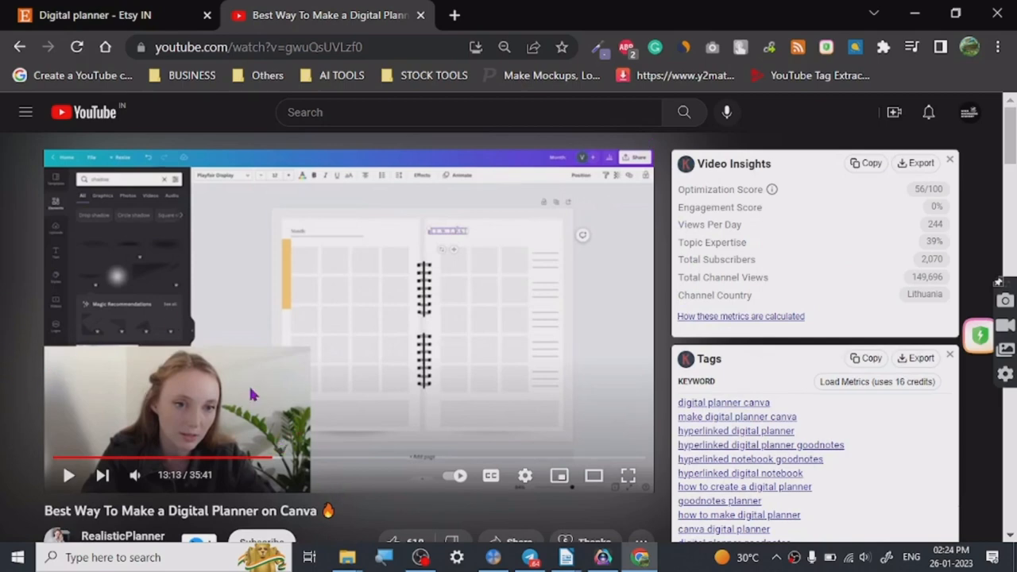
{"action": "mouse_move", "coordinate": [25, 322]}
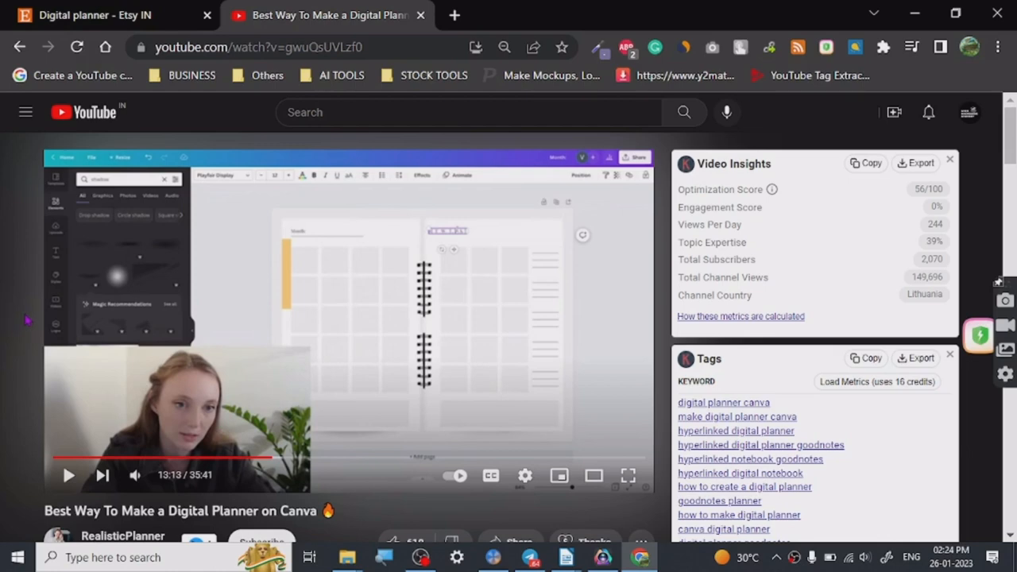
{"action": "mouse_move", "coordinate": [198, 280]}
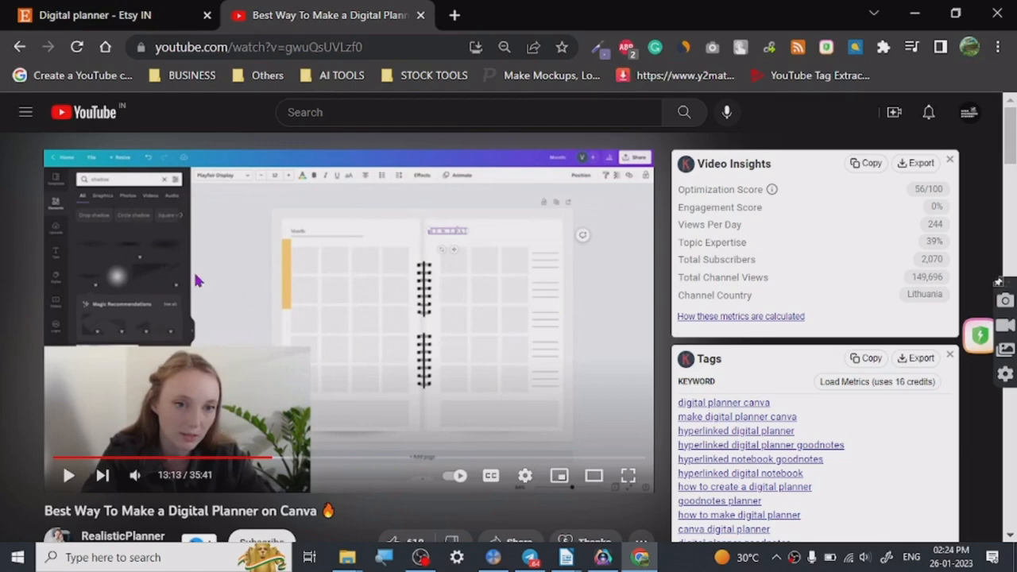
{"action": "mouse_move", "coordinate": [13, 312]}
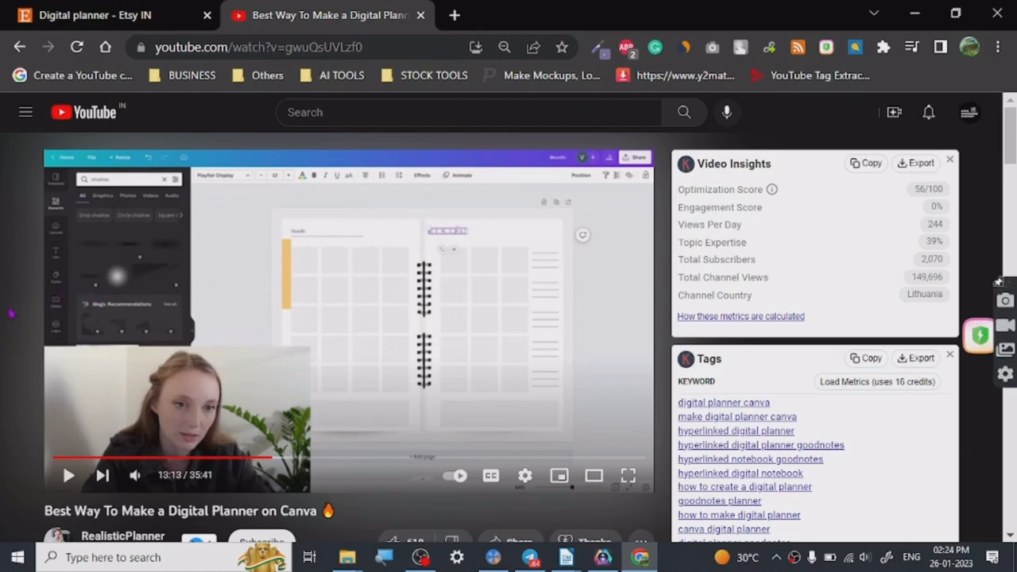
{"action": "left_click", "coordinate": [95, 15]}
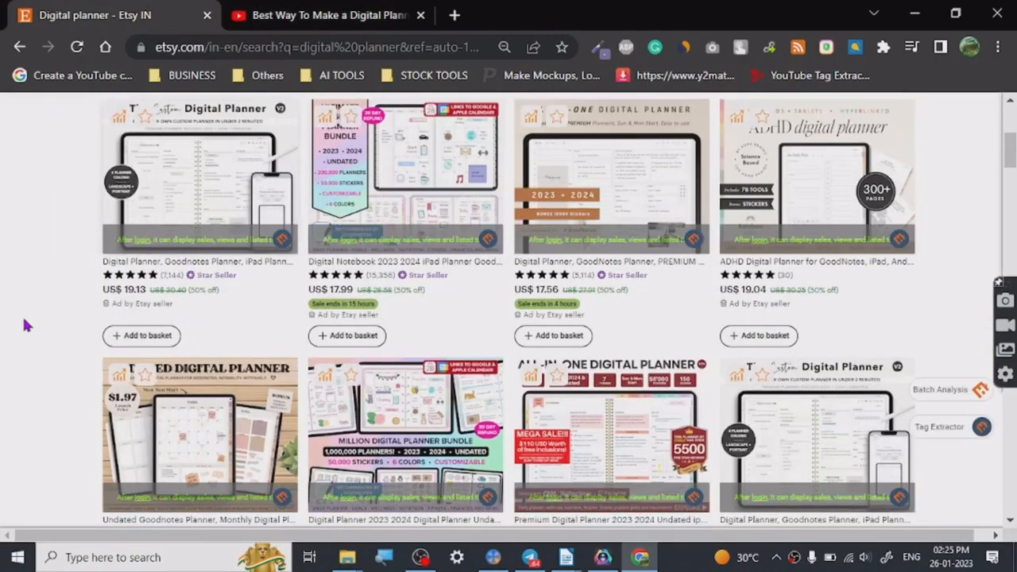
Step: Scroll the Etsy digital planner results down to the THAT GIRL and Ultimate Undated iPad planners
{"action": "scroll", "scroll_direction": "down", "scroll_amount": 3}
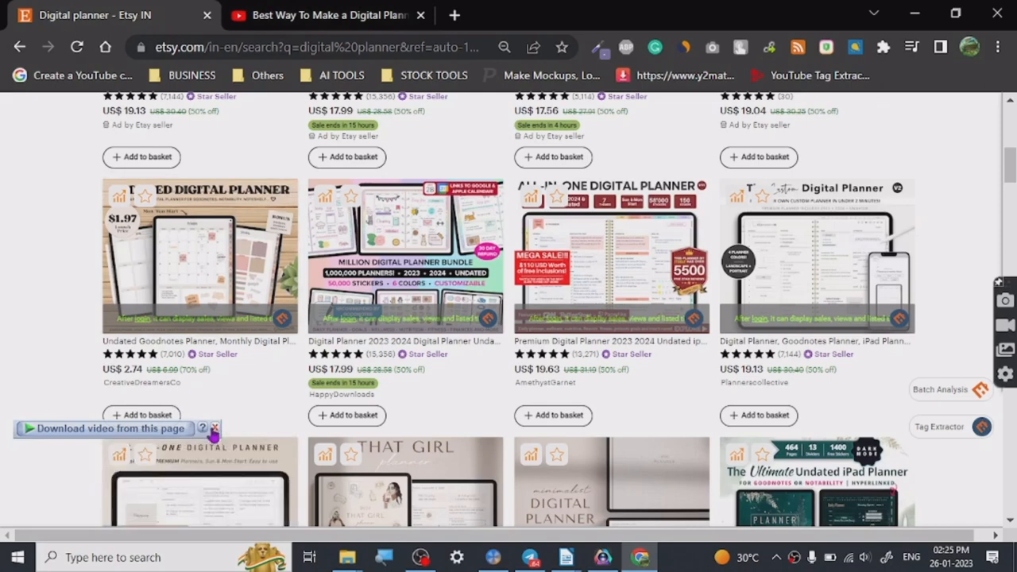
{"action": "left_click", "coordinate": [216, 429]}
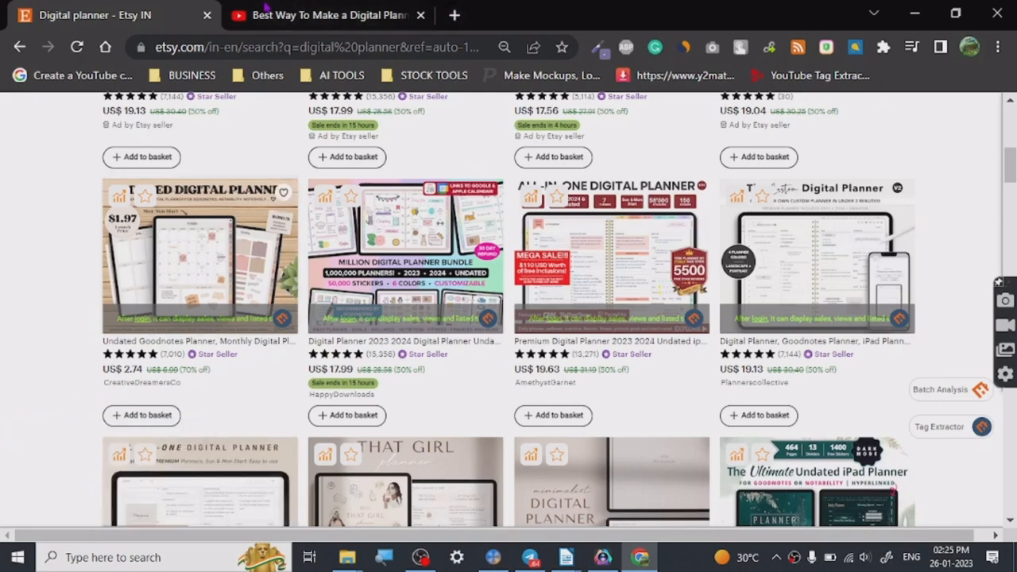
{"action": "mouse_move", "coordinate": [198, 254]}
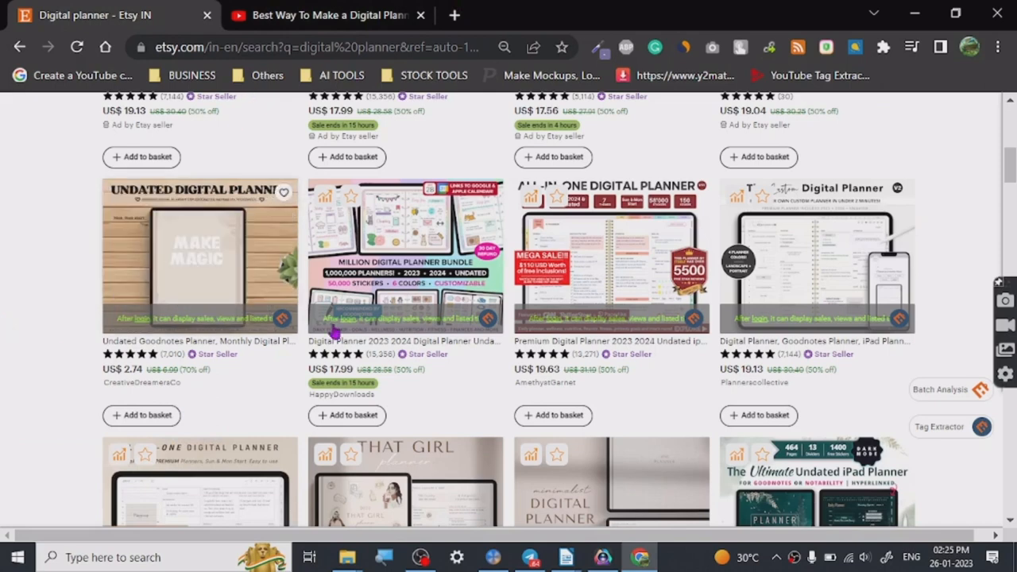
{"action": "mouse_move", "coordinate": [346, 294]}
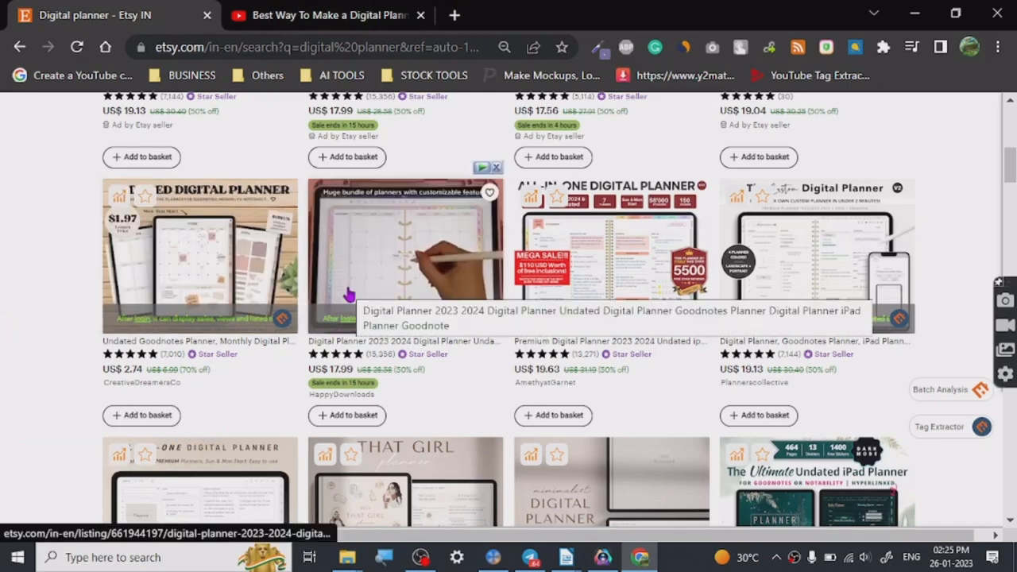
{"action": "mouse_move", "coordinate": [40, 244]}
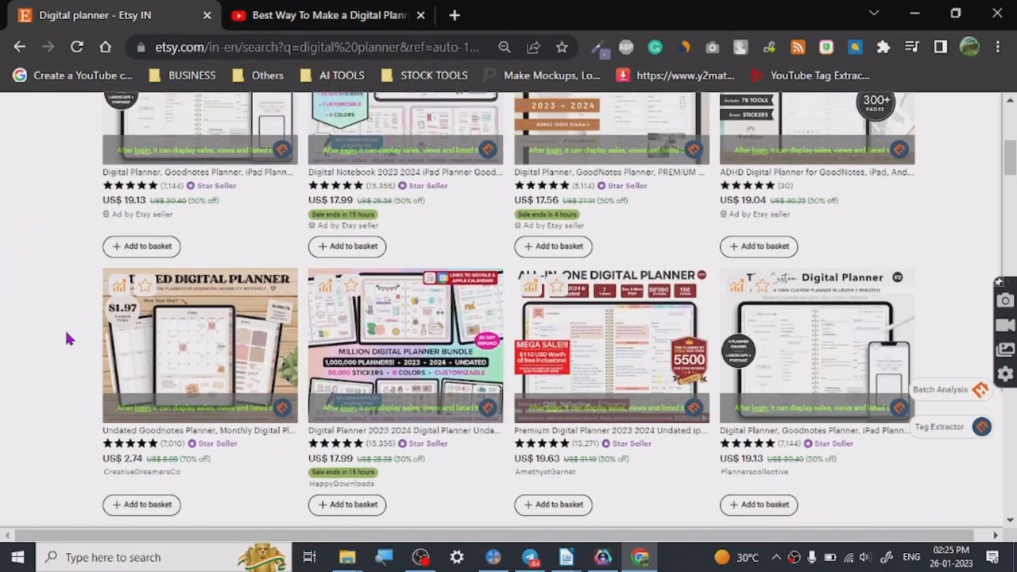
{"action": "mouse_move", "coordinate": [89, 359]}
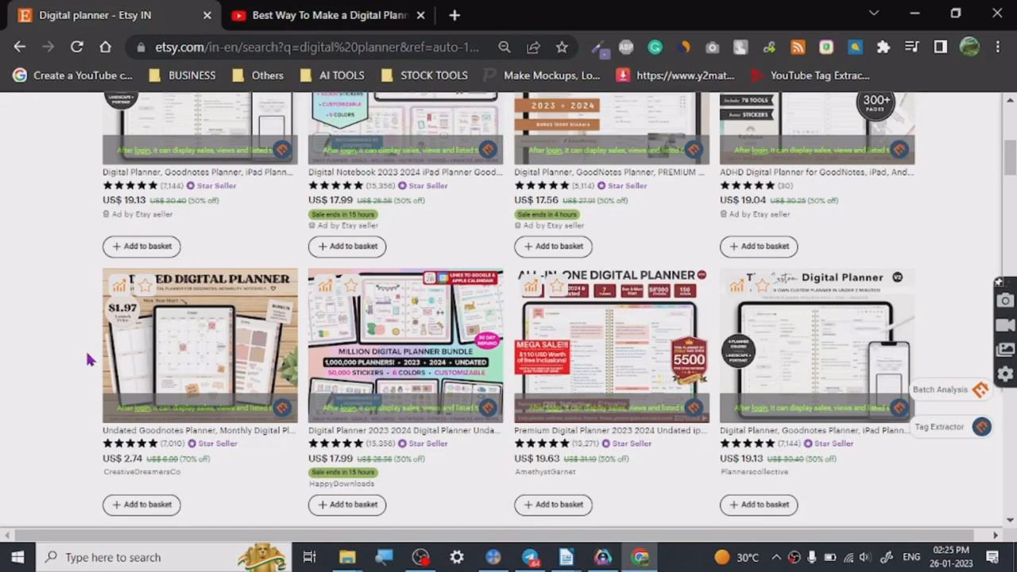
{"action": "mouse_move", "coordinate": [19, 340]}
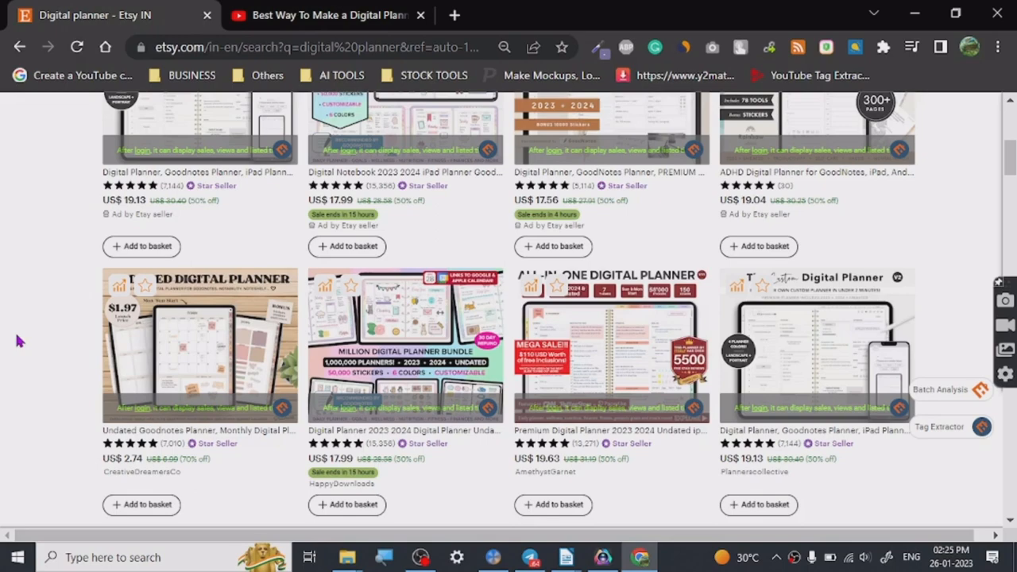
{"action": "scroll", "scroll_direction": "down", "scroll_amount": 3}
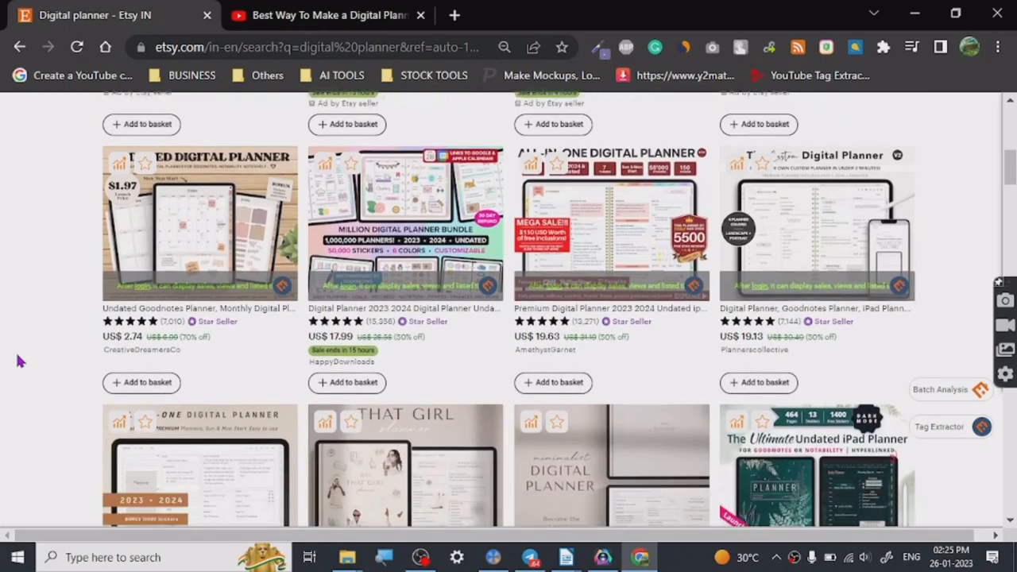
{"action": "scroll", "scroll_direction": "down", "scroll_amount": 3}
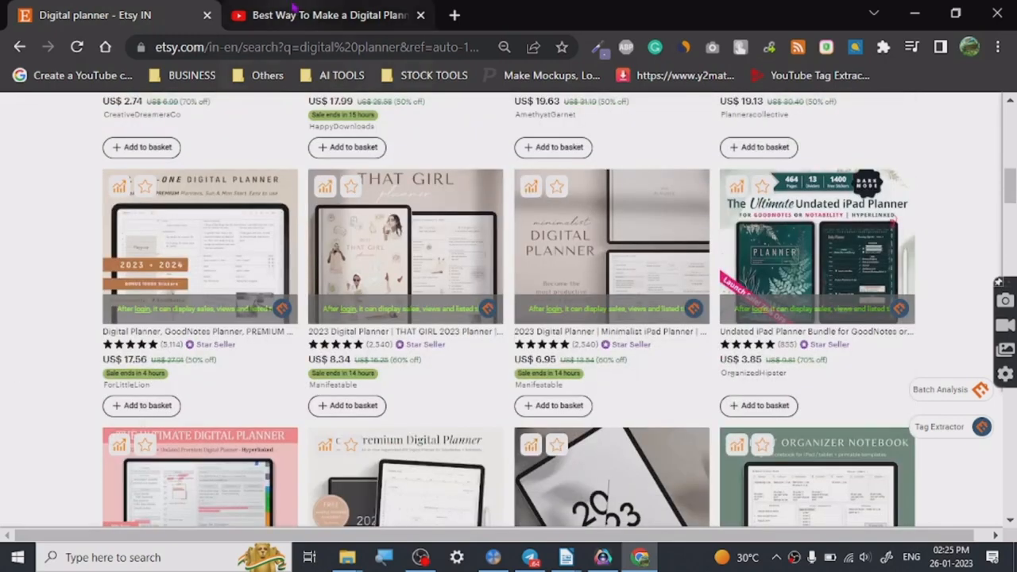
{"action": "left_click", "coordinate": [325, 16]}
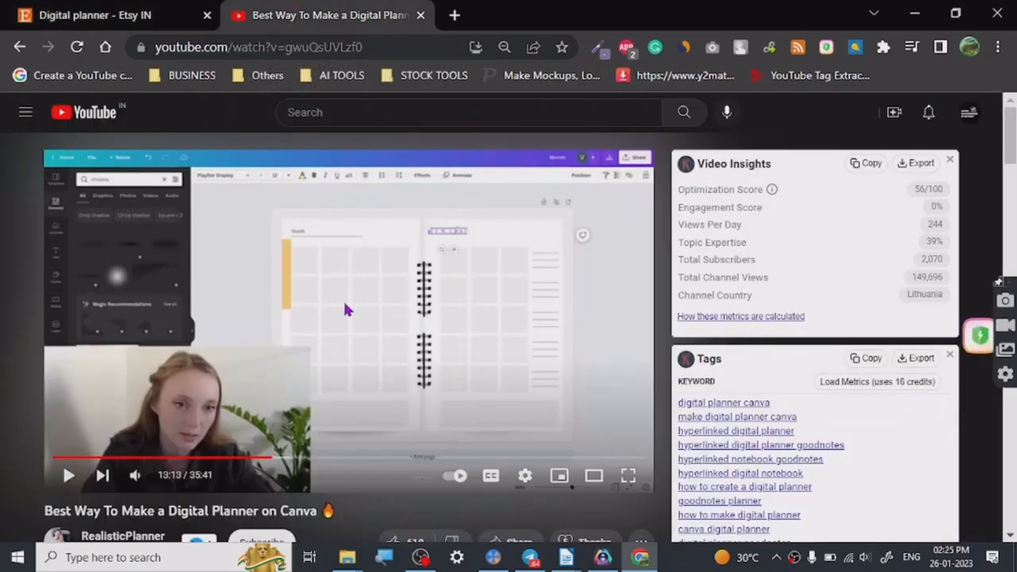
{"action": "mouse_move", "coordinate": [3, 337]}
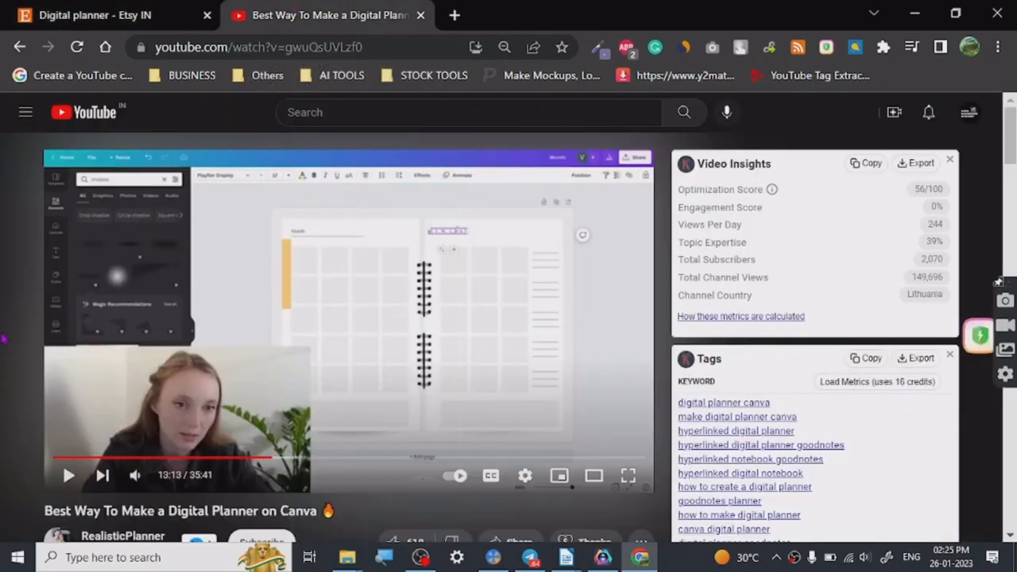
{"action": "scroll", "scroll_direction": "down", "scroll_amount": 3}
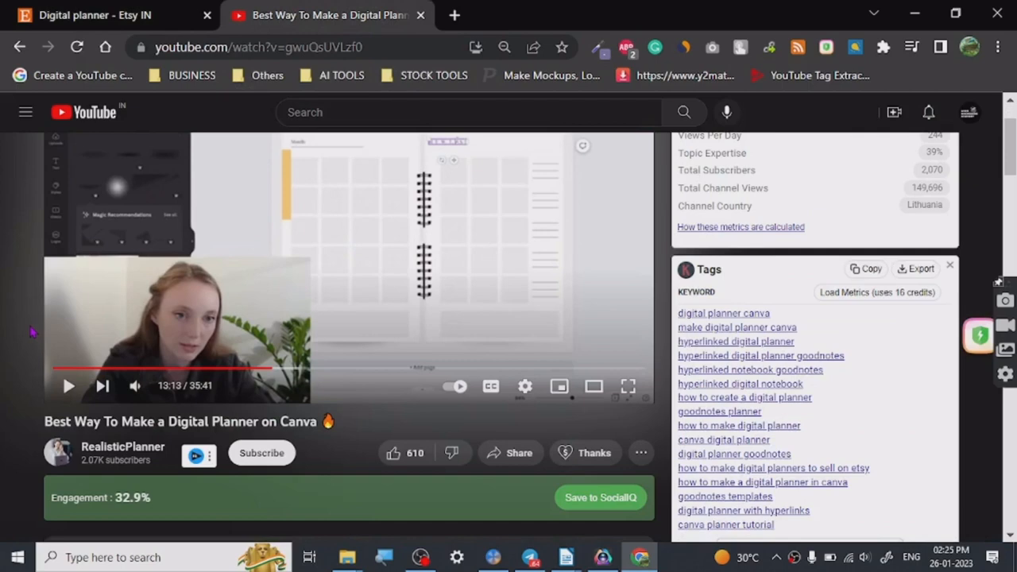
{"action": "mouse_move", "coordinate": [10, 419]}
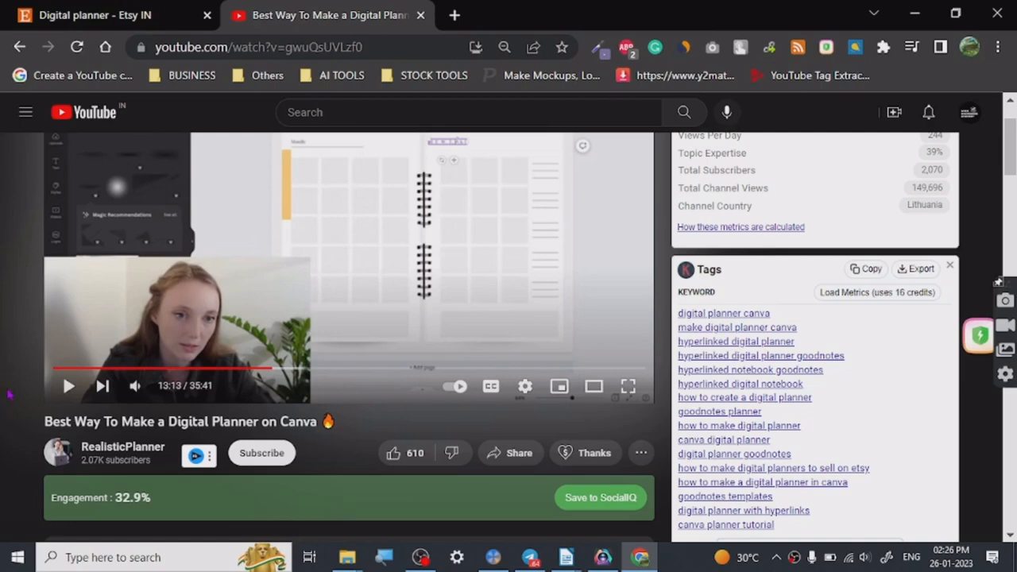
{"action": "mouse_move", "coordinate": [7, 357]}
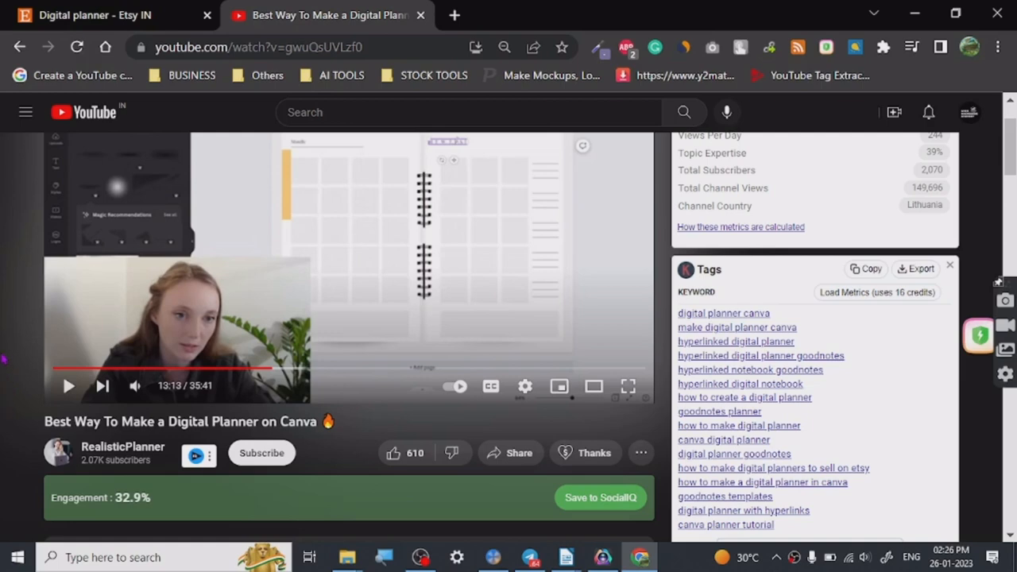